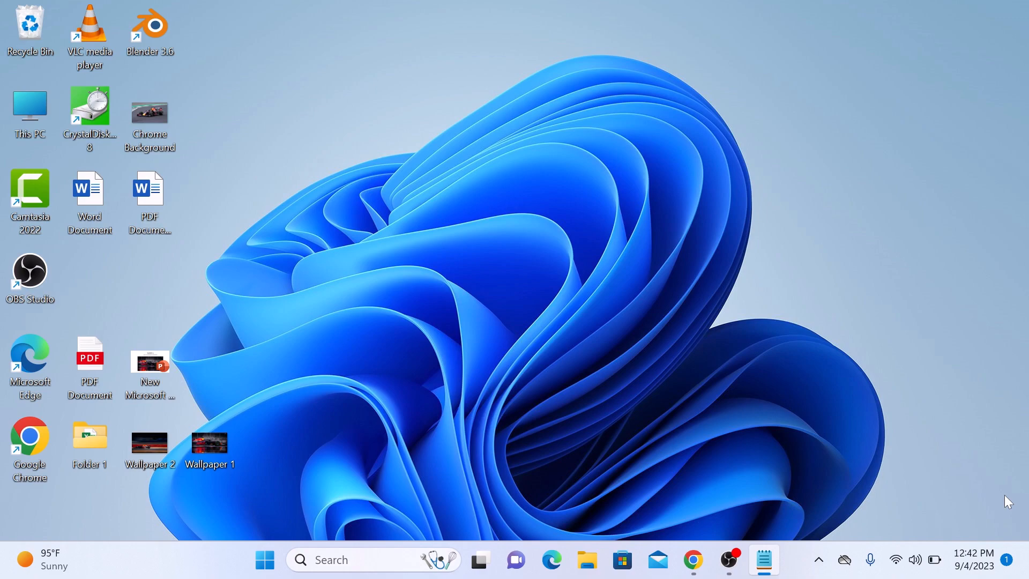
{"action": "mouse_move", "coordinate": [694, 559]}
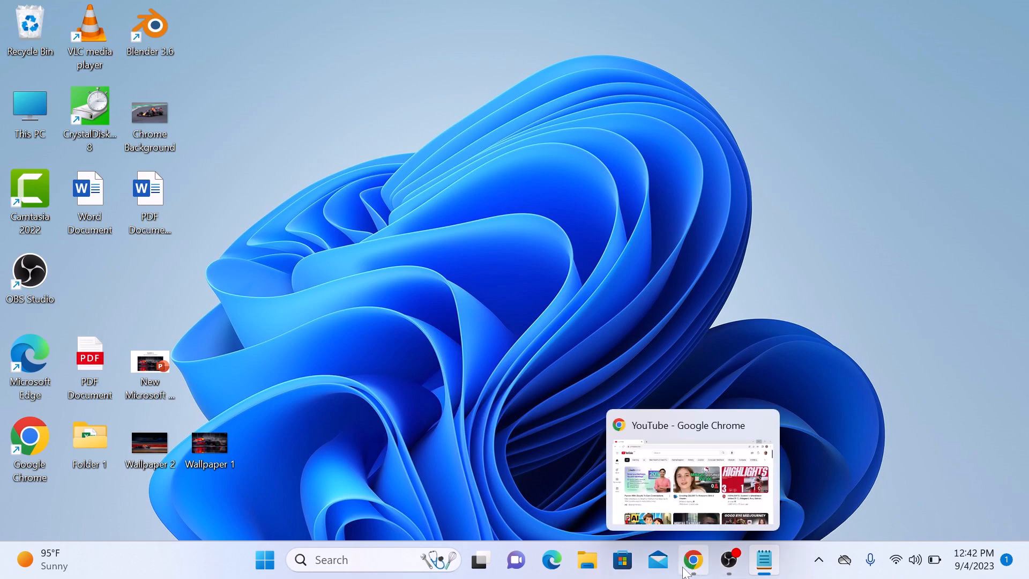
- Restore the YouTube window from the taskbar and expand the full sidebar navigation menu
{"action": "left_click", "coordinate": [694, 560]}
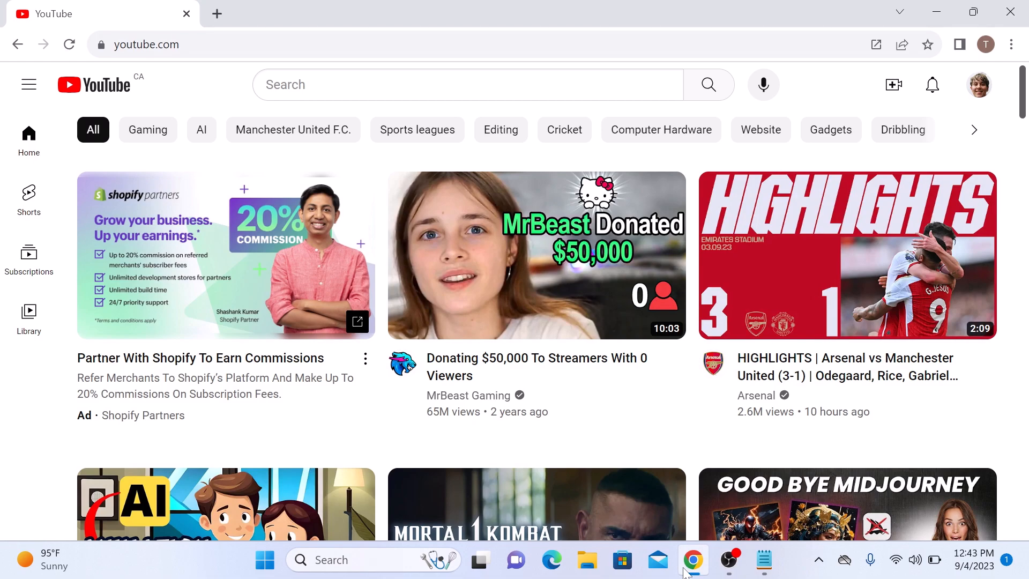
{"action": "mouse_move", "coordinate": [18, 122]}
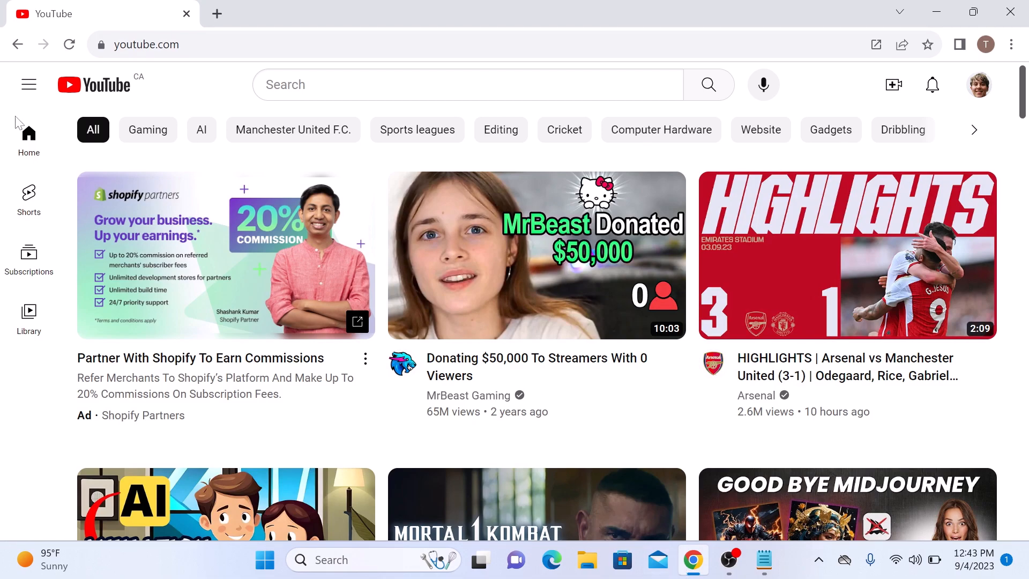
{"action": "left_click", "coordinate": [28, 83]}
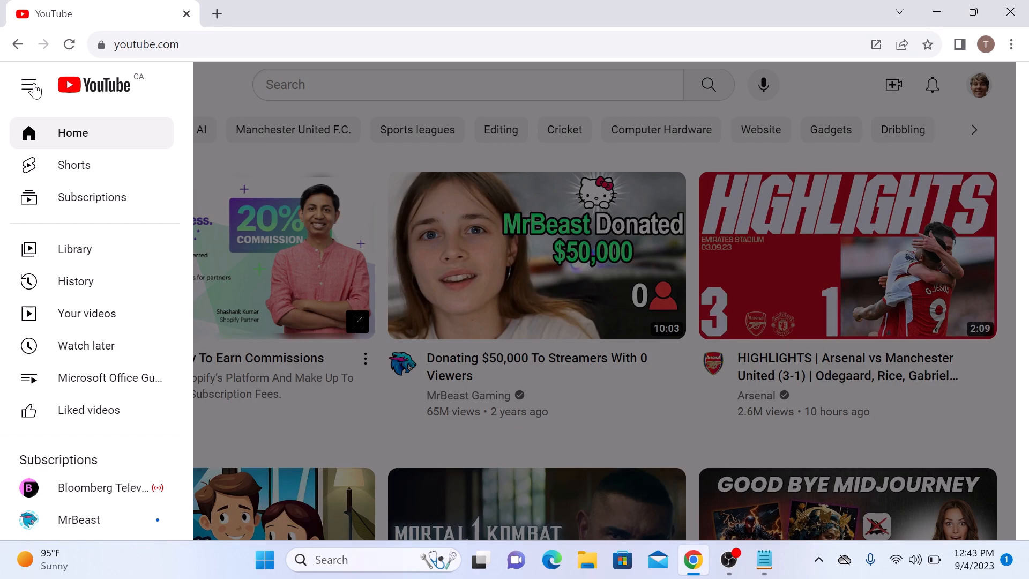
{"action": "mouse_move", "coordinate": [99, 253]}
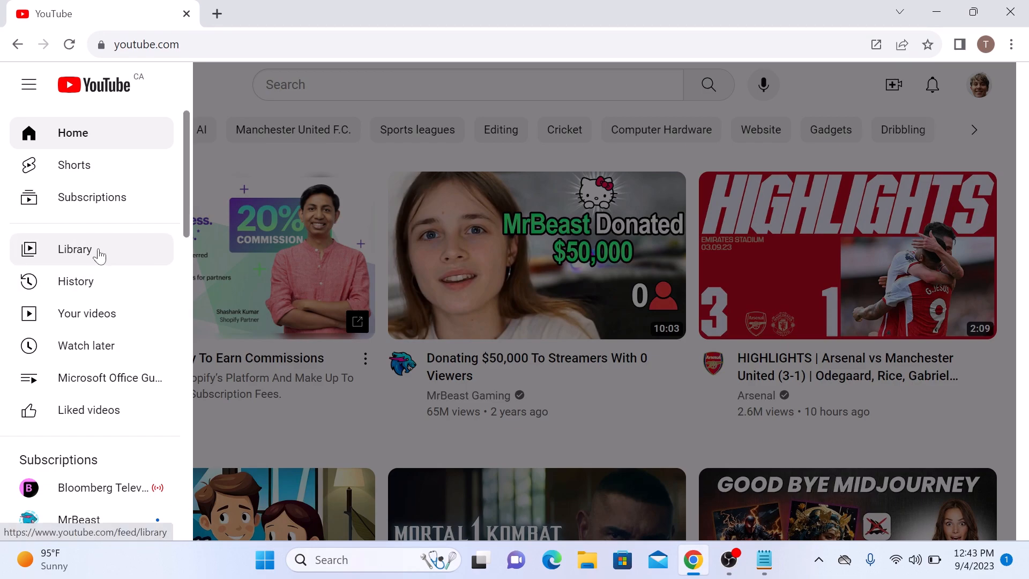
- Go to the Library page and scroll down to the Liked videos section showing 7 videos
{"action": "left_click", "coordinate": [75, 249]}
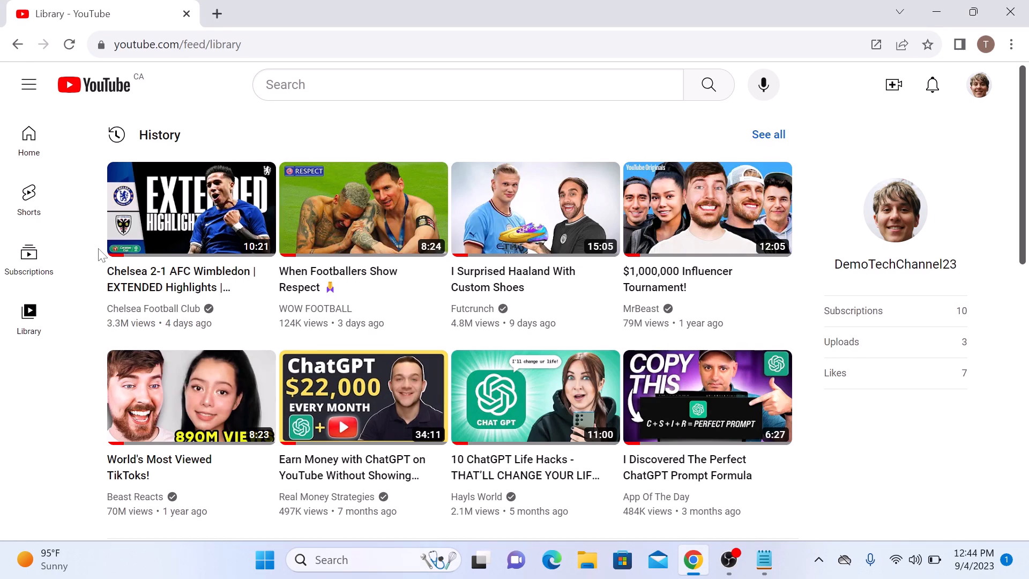
{"action": "mouse_move", "coordinate": [130, 254]}
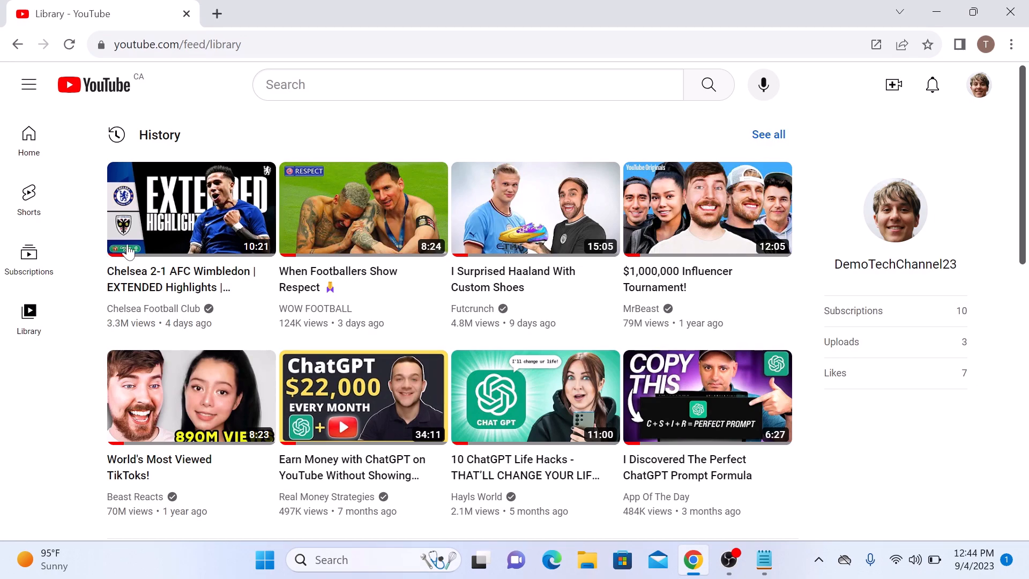
{"action": "scroll", "scroll_direction": "down", "scroll_amount": 3}
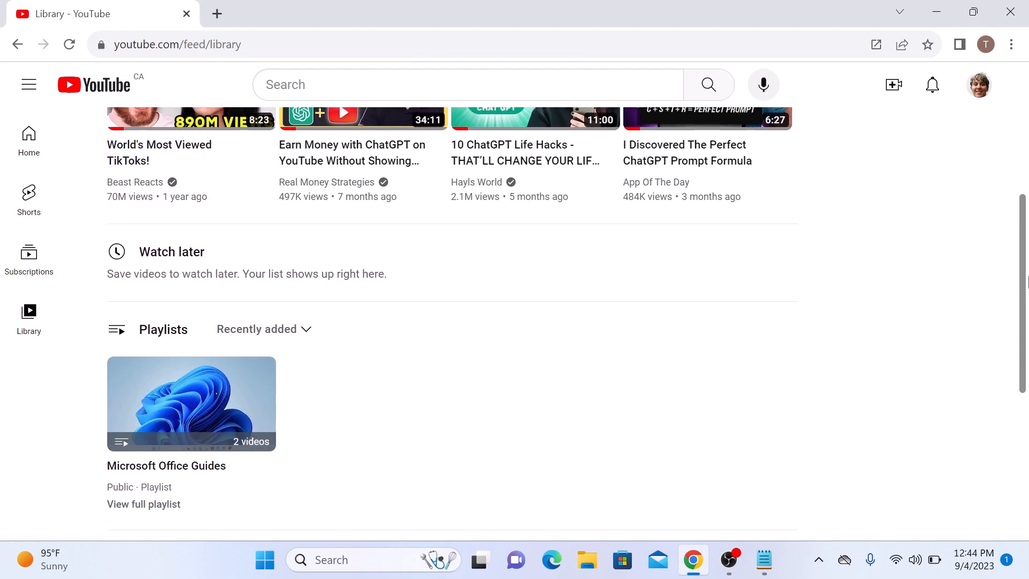
{"action": "scroll", "scroll_direction": "down", "scroll_amount": 3}
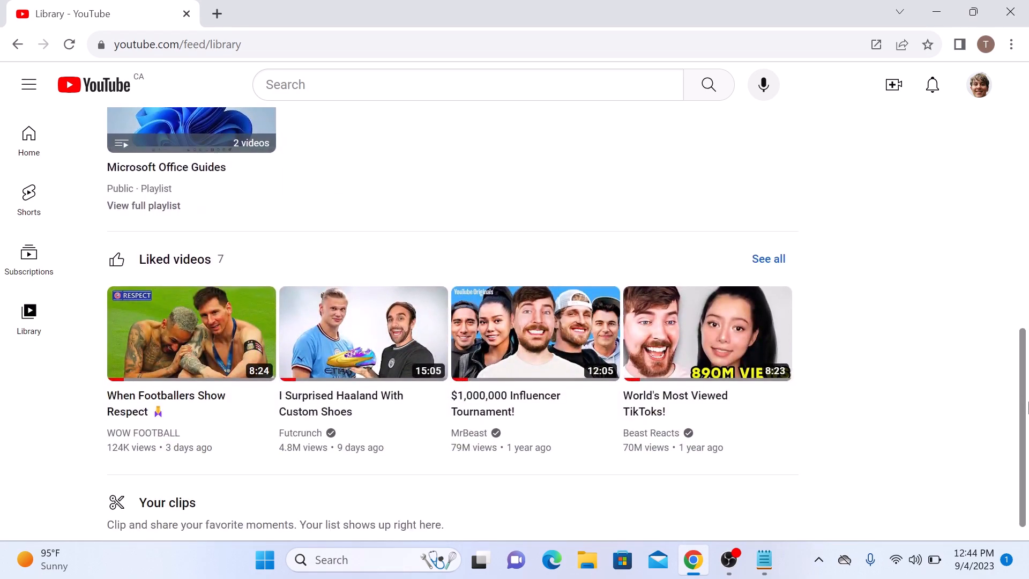
{"action": "mouse_move", "coordinate": [767, 259]}
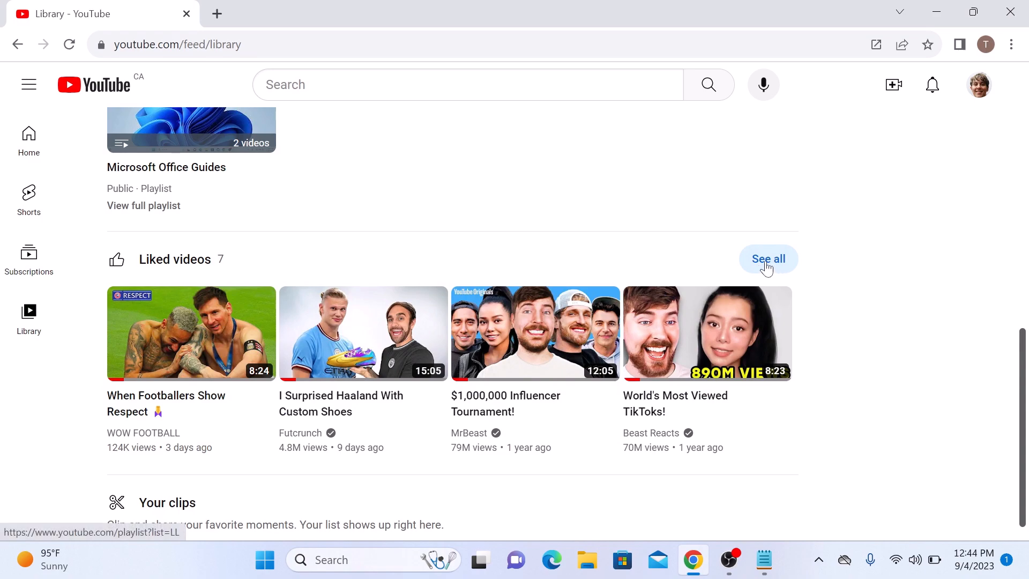
- Show the full Liked videos playlist via See all, reviewing all 7 liked videos
{"action": "left_click", "coordinate": [767, 258]}
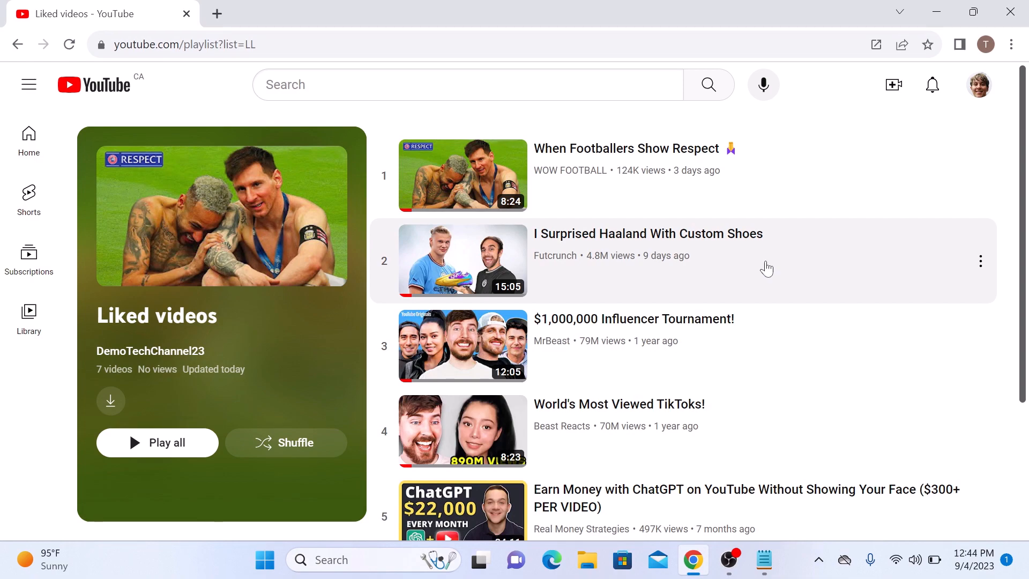
{"action": "scroll", "scroll_direction": "down", "scroll_amount": 3}
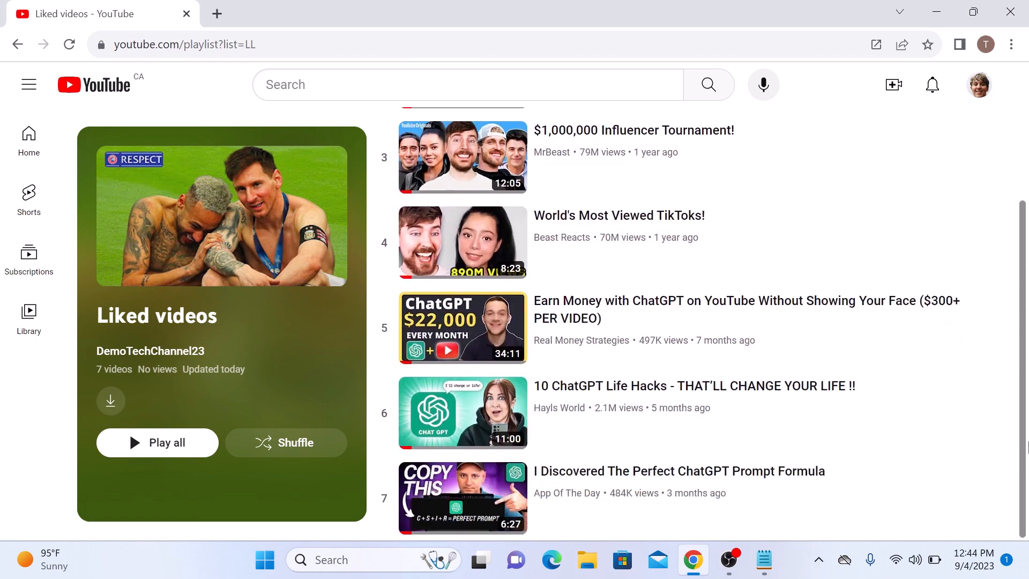
{"action": "scroll", "scroll_direction": "up", "scroll_amount": 3}
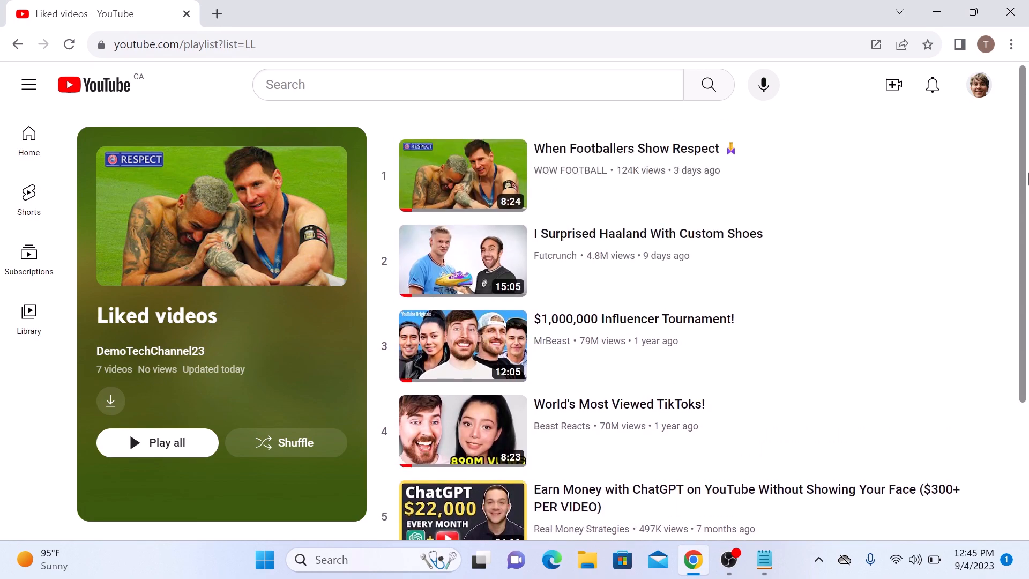